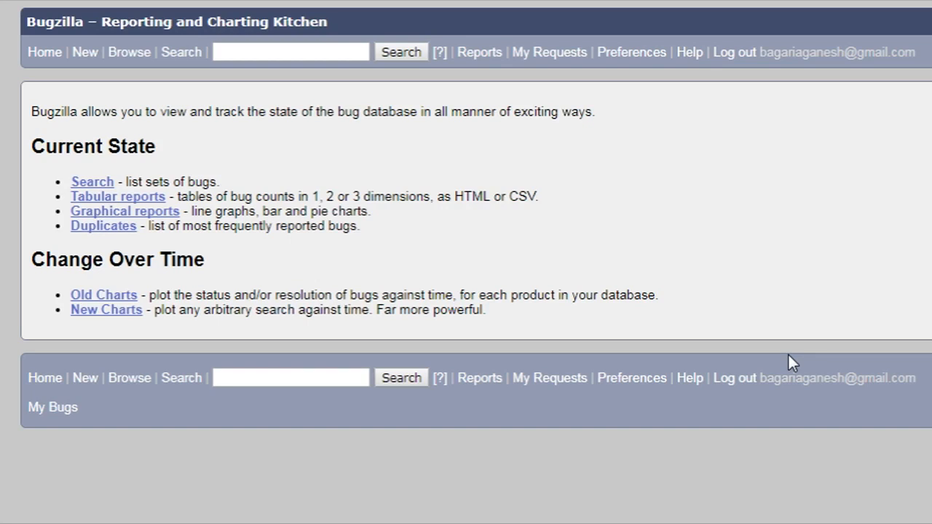
mouse_move(334, 219)
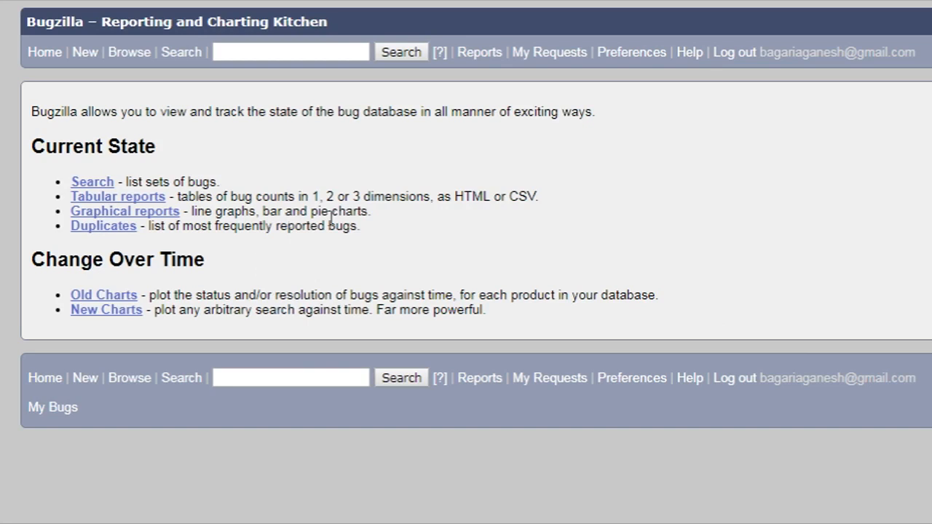
mouse_move(169, 231)
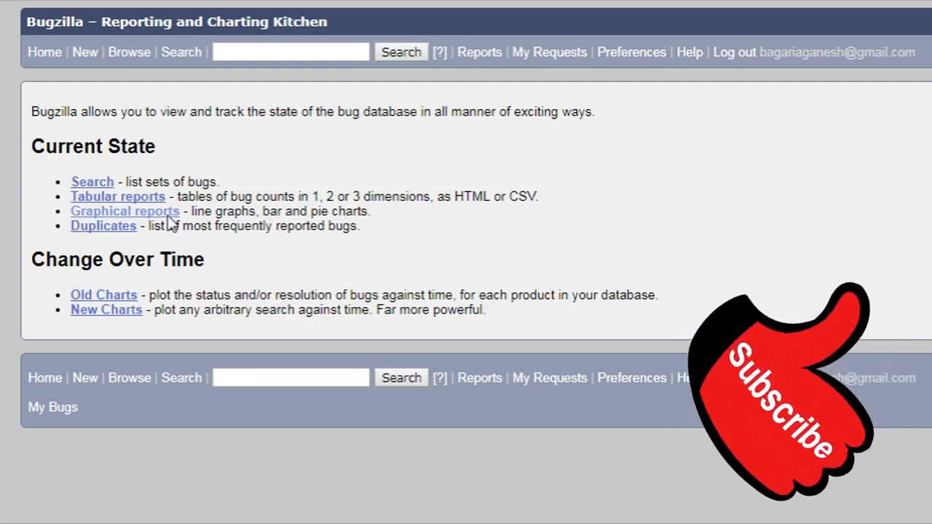
Reach the graphical reports form and choose Bar Chart as the output format
left_click(125, 212)
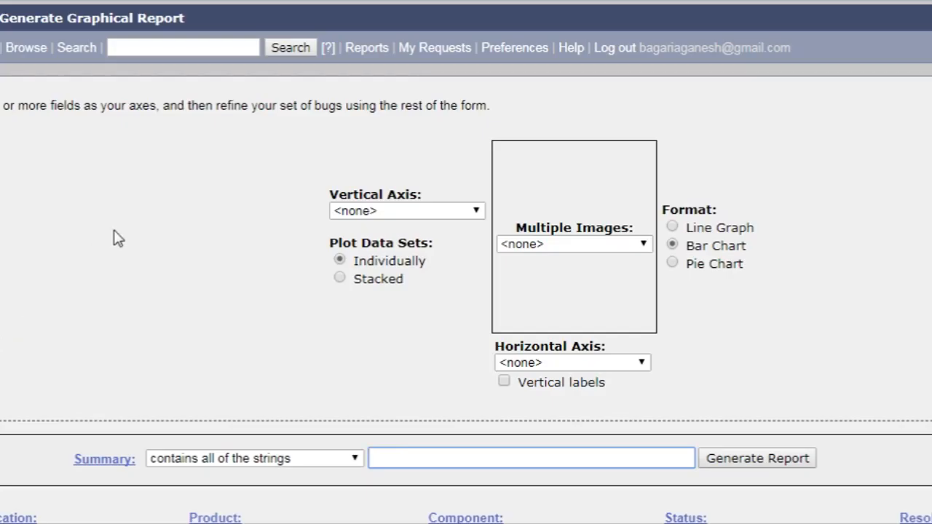
mouse_move(451, 268)
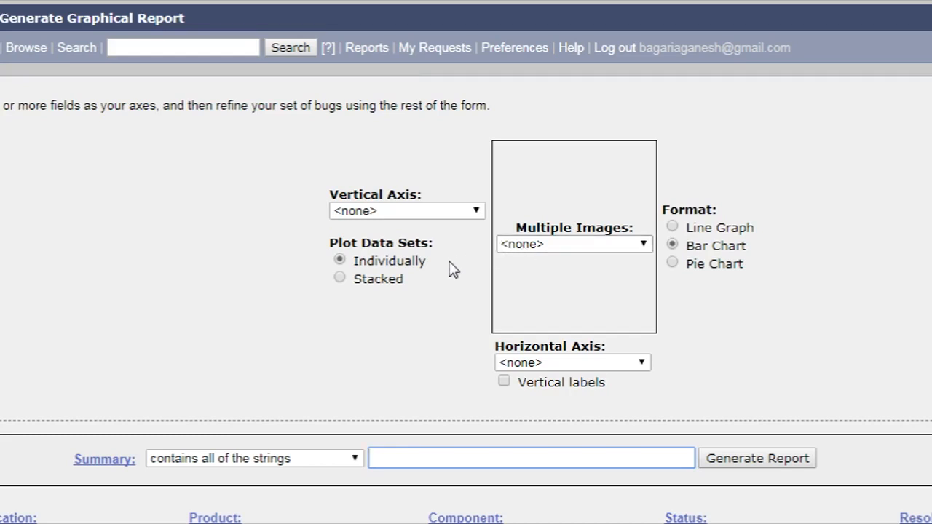
mouse_move(506, 342)
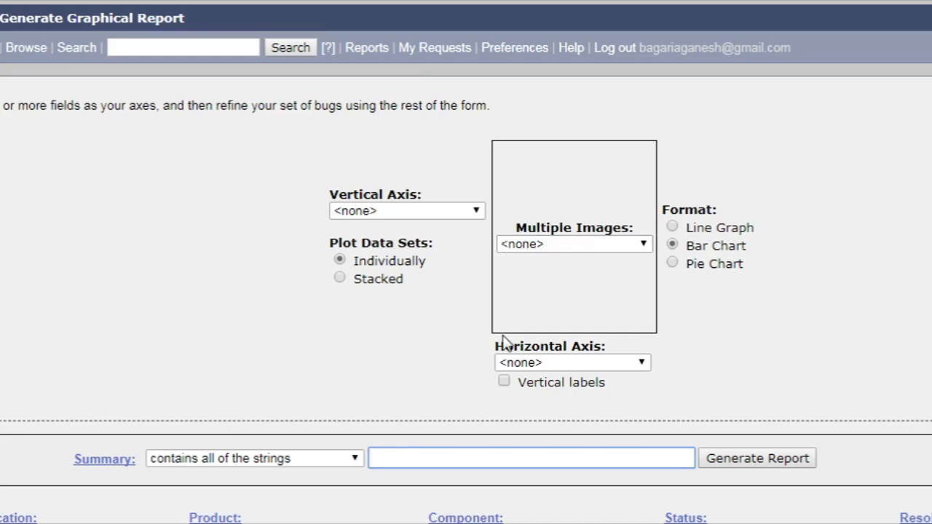
mouse_move(483, 358)
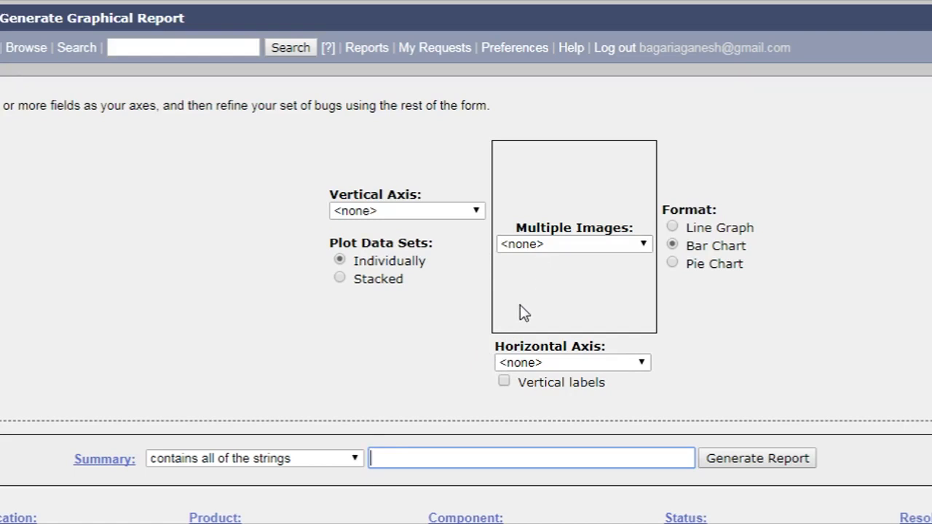
mouse_move(789, 244)
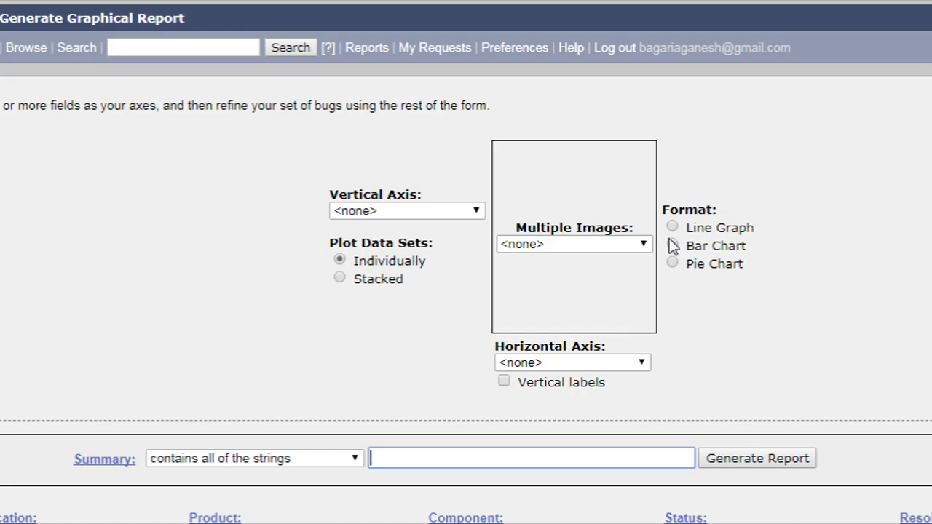
left_click(673, 244)
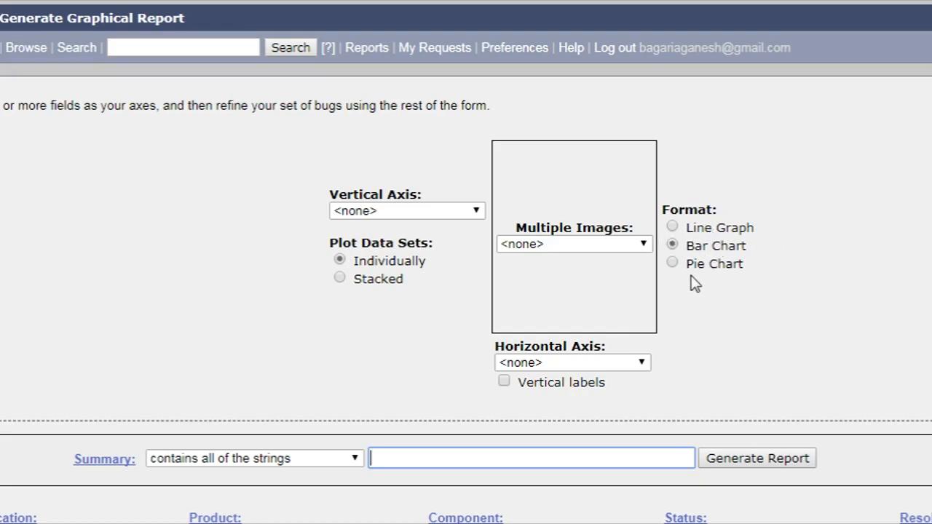
mouse_move(417, 312)
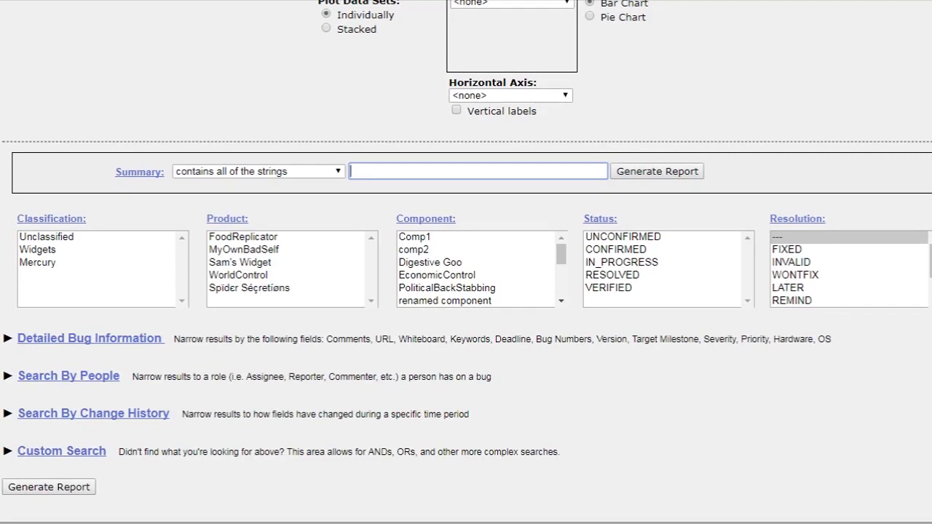
mouse_move(658, 265)
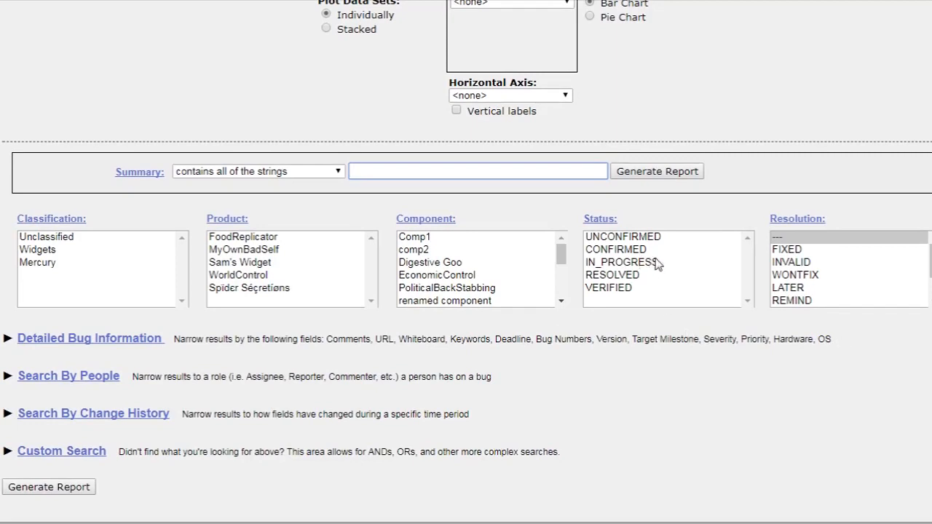
mouse_move(81, 322)
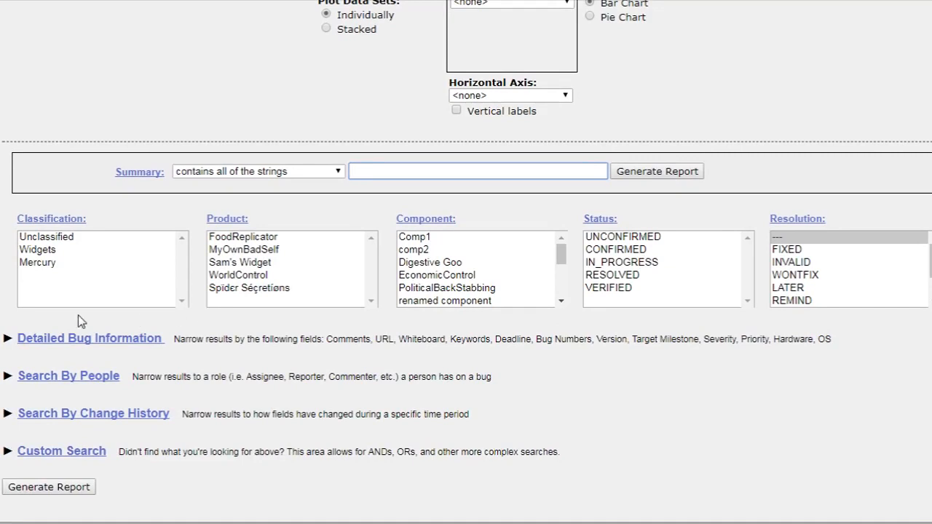
mouse_move(91, 350)
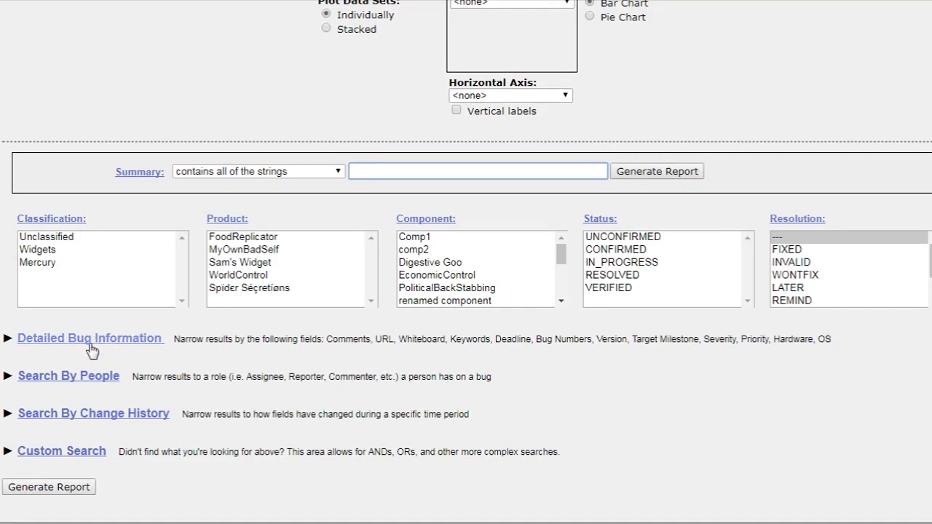
mouse_move(88, 443)
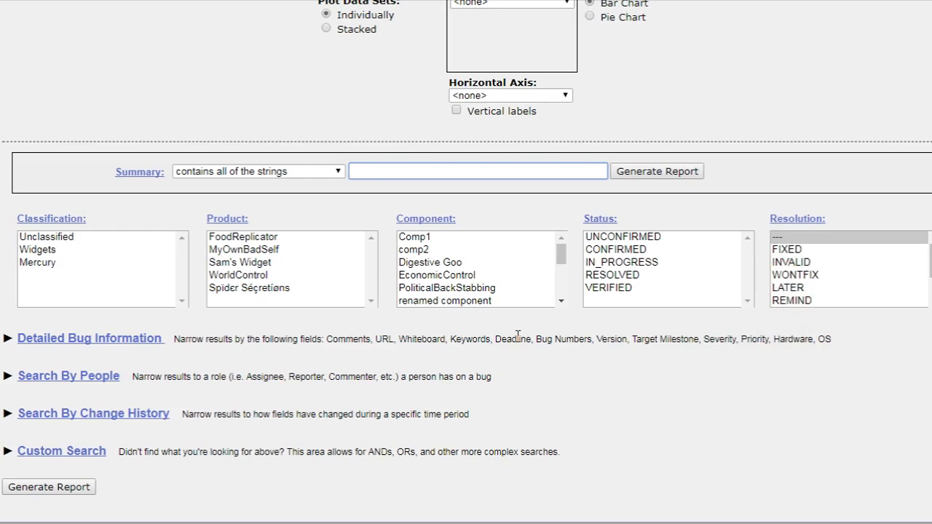
mouse_move(86, 272)
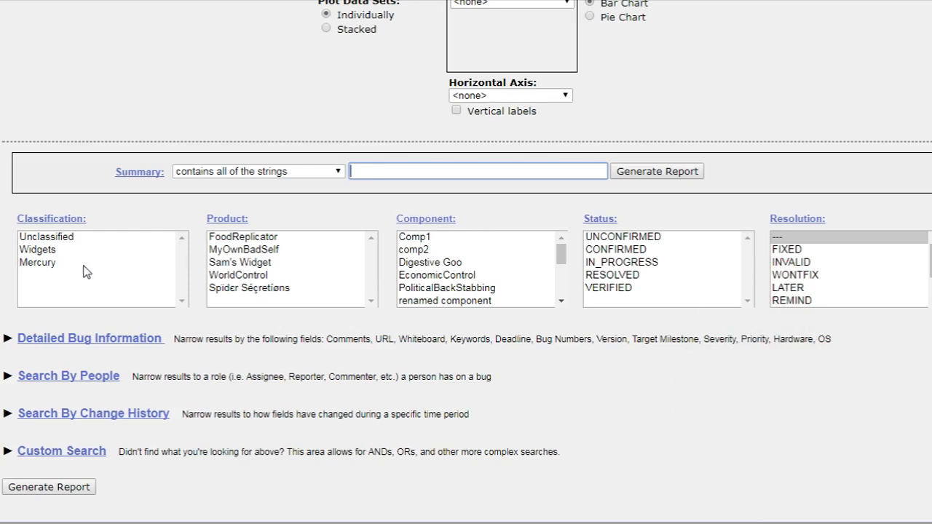
mouse_move(78, 269)
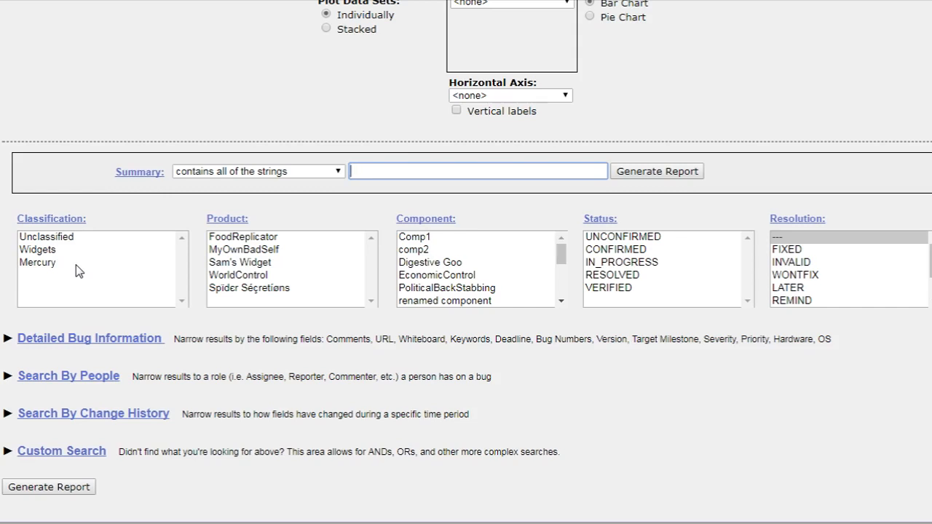
Filter bugs to Unclassified, product FoodReplicator, component SaltSprinkler, status UNCONFIRMED
left_click(47, 236)
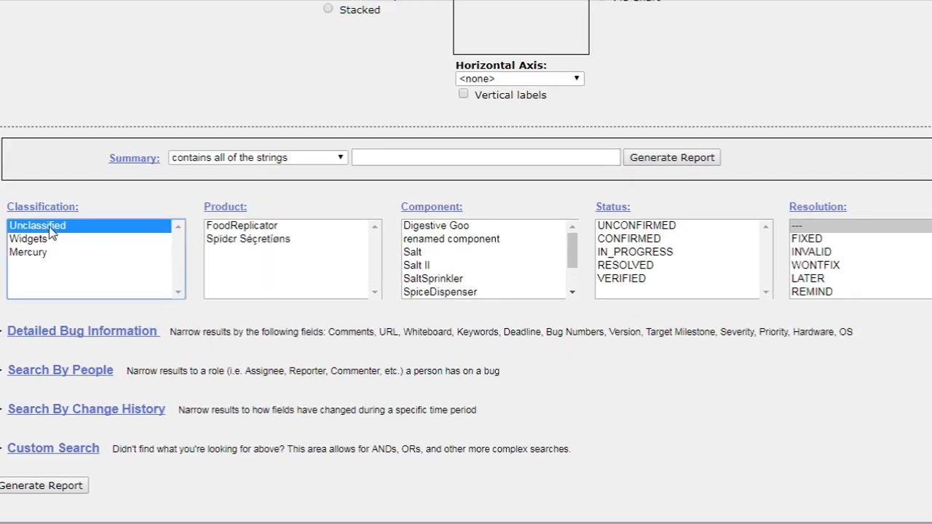
left_click(247, 239)
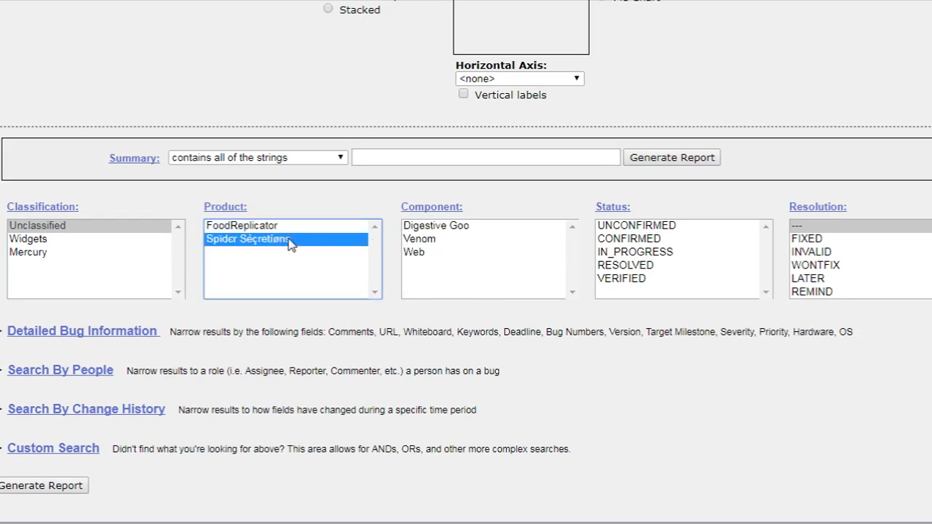
left_click(241, 224)
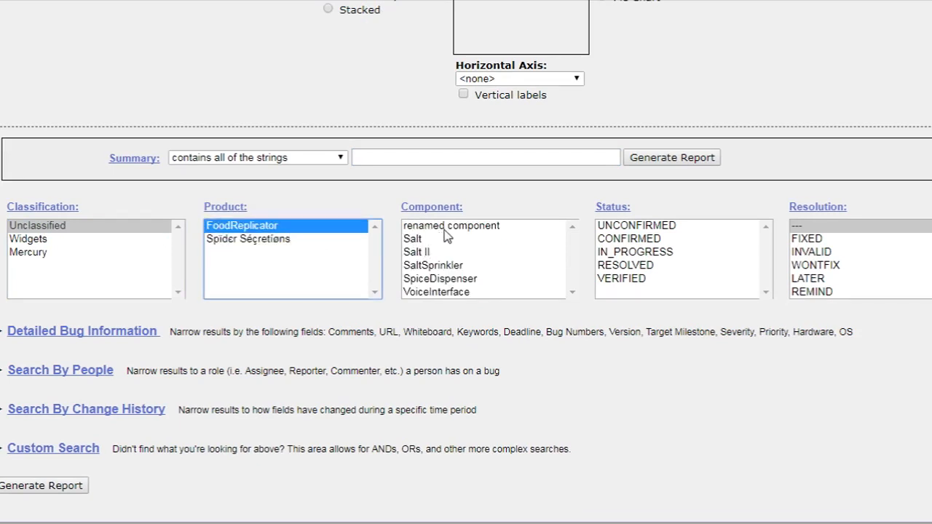
left_click(434, 265)
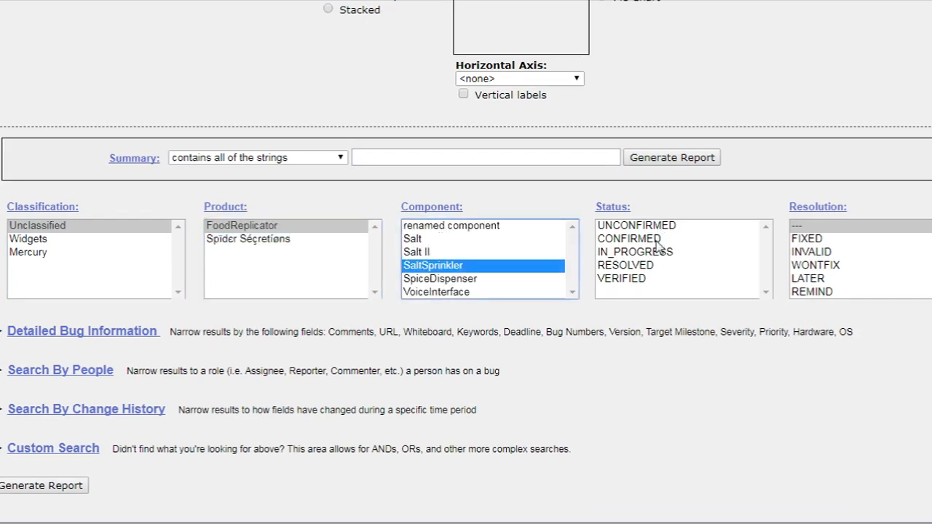
mouse_move(661, 253)
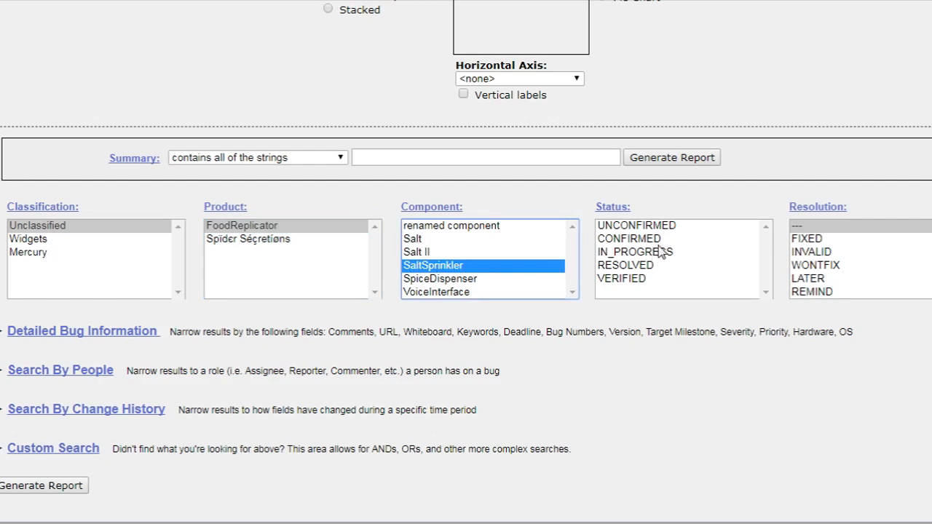
left_click(629, 239)
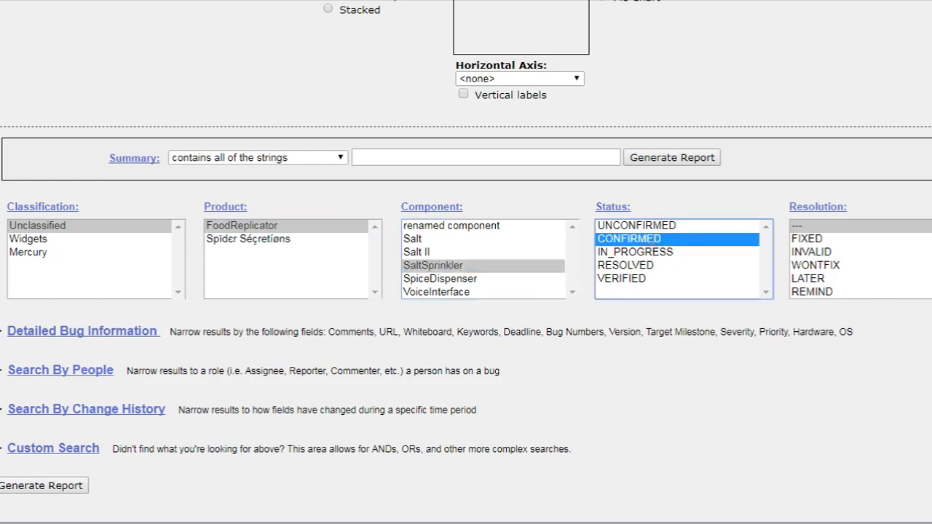
left_click(635, 224)
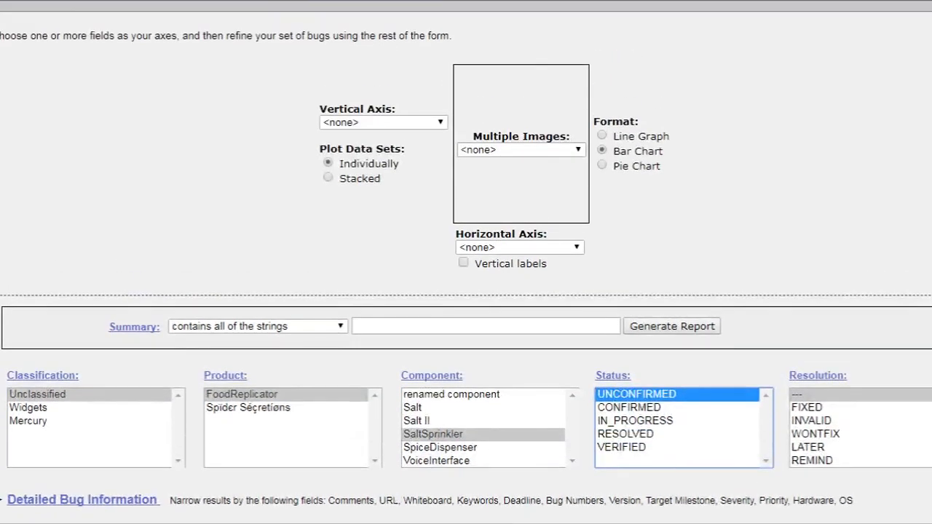
Choose Severity as the report's vertical axis, leaving the horizontal axis unset
left_click(381, 122)
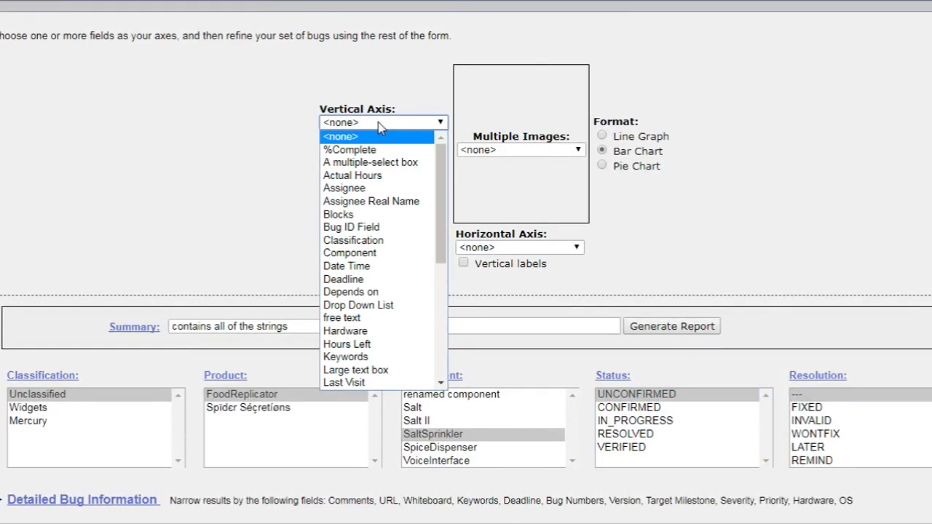
left_click(382, 123)
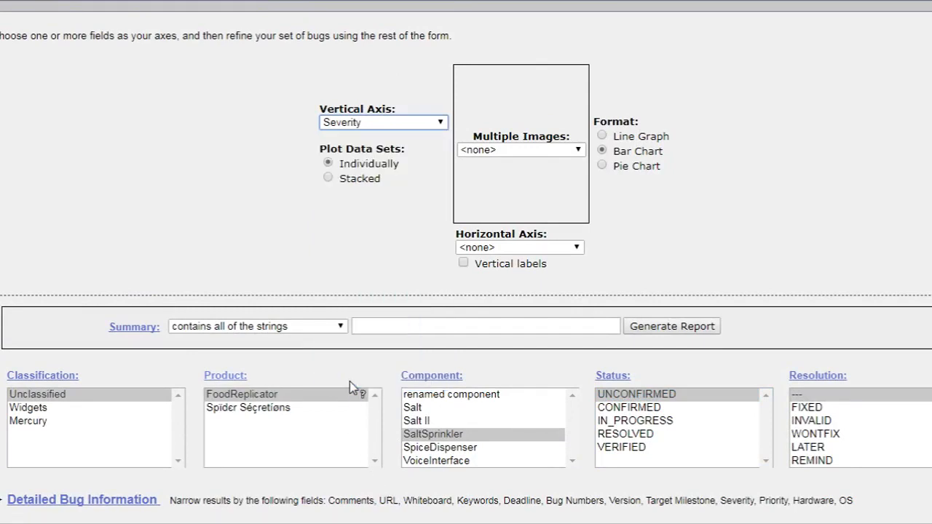
left_click(518, 248)
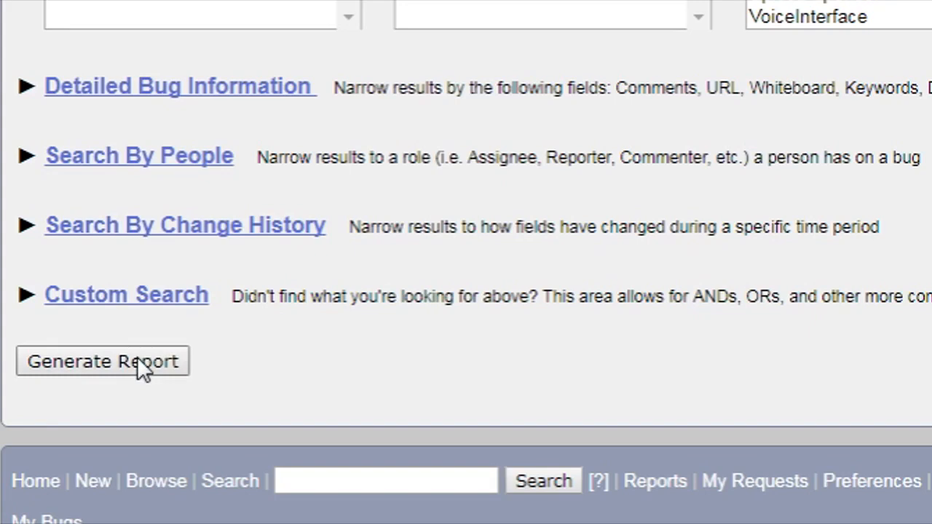
Generate the Severity / Component bar chart of SaltSprinkler bug counts
left_click(102, 361)
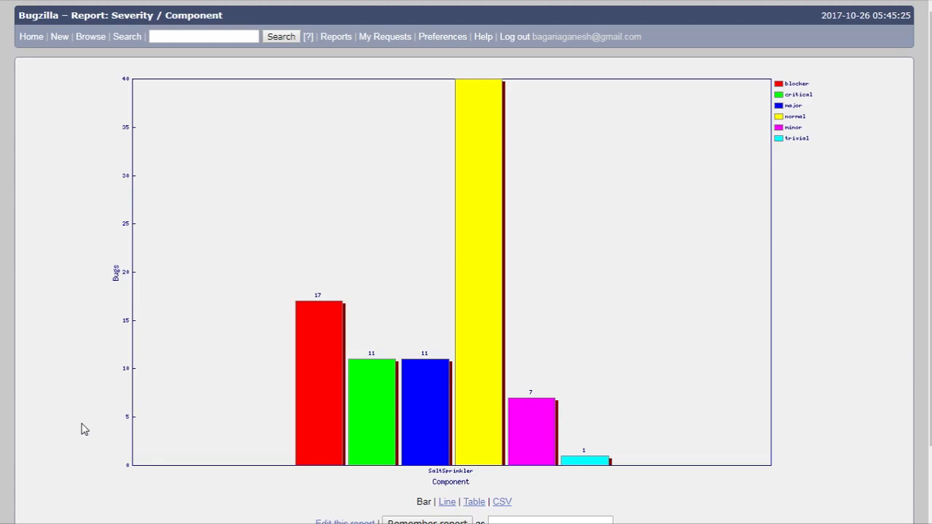
mouse_move(780, 118)
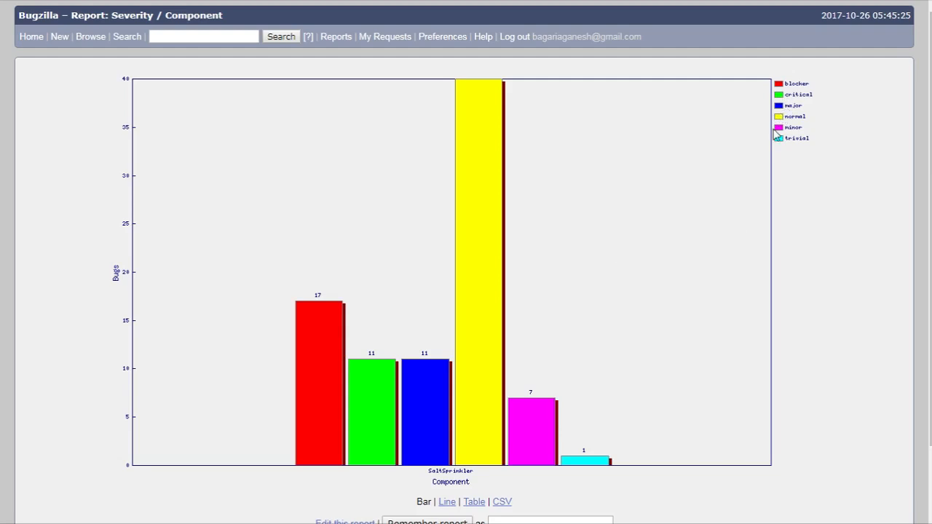
mouse_move(777, 134)
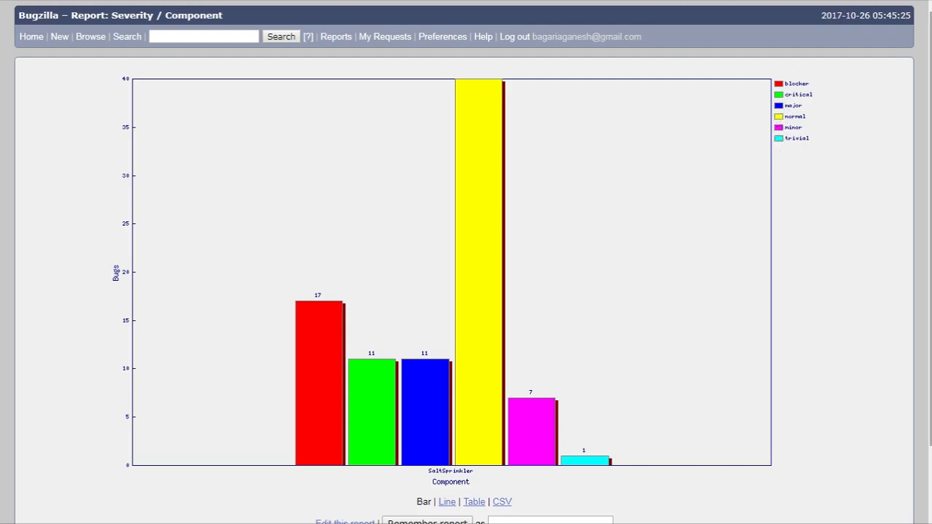
scroll("down", 3)
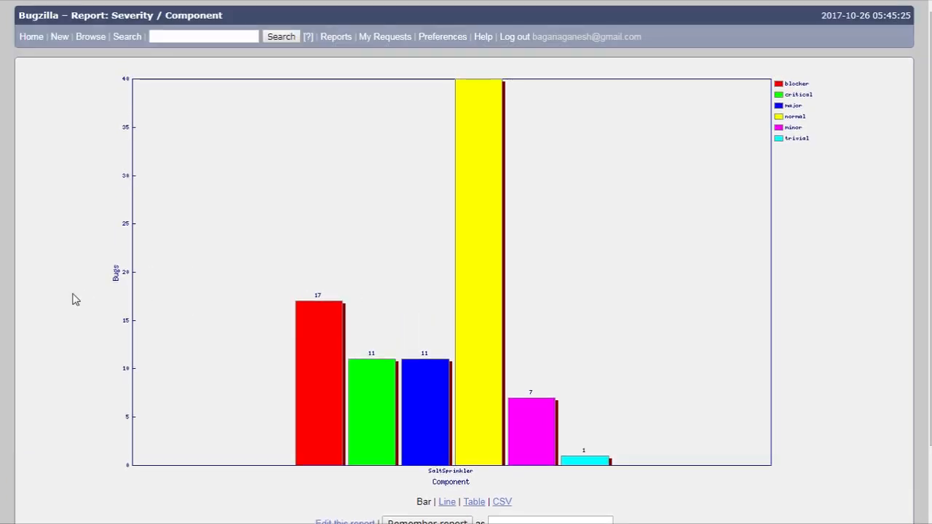
mouse_move(441, 443)
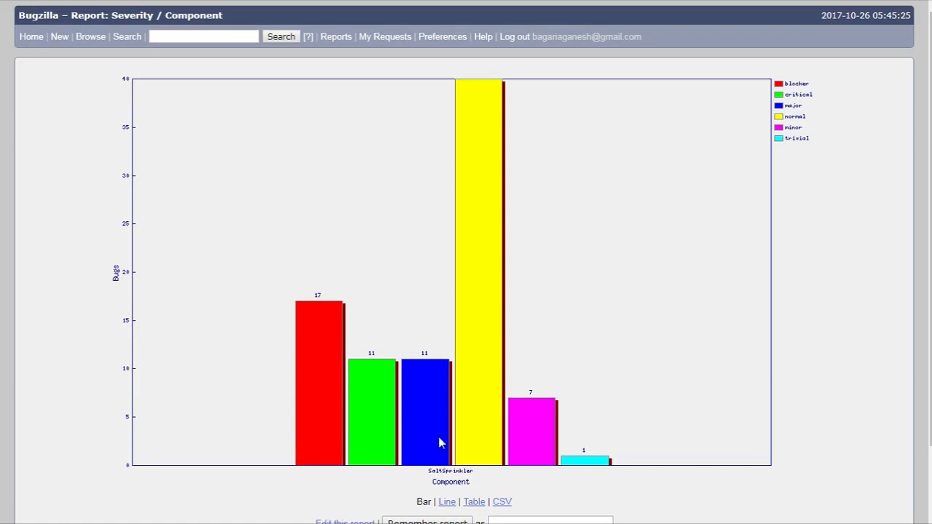
mouse_move(469, 485)
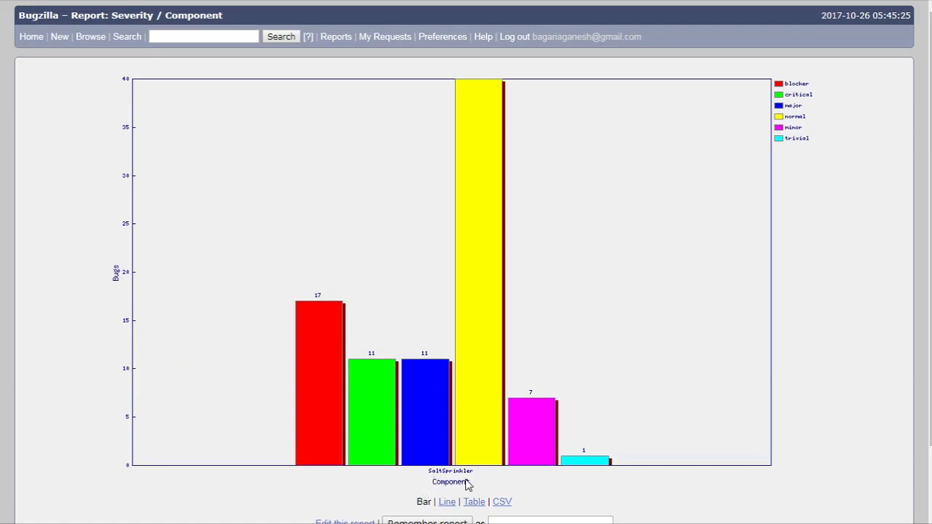
mouse_move(470, 376)
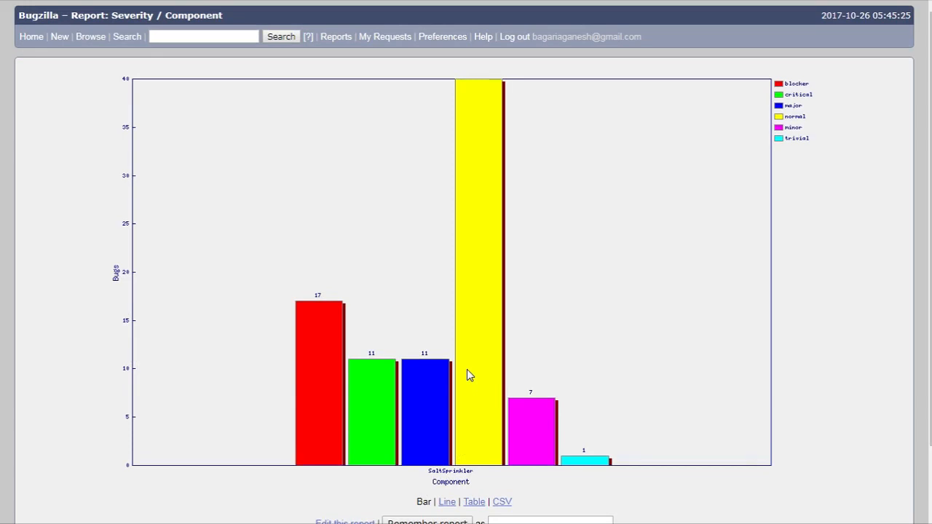